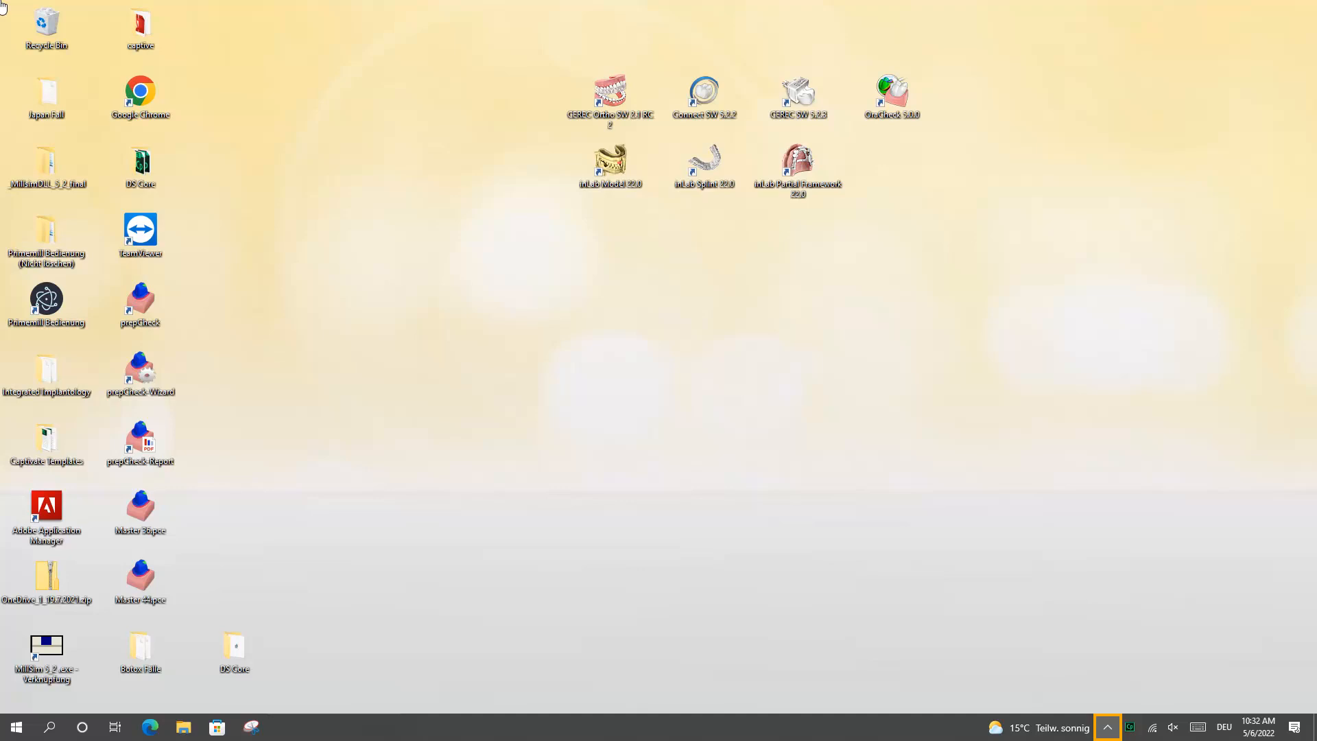
- Open DS System Monitor from the hidden tray icons, showing DS Core not connected
{"action": "left_click", "coordinate": [1107, 727]}
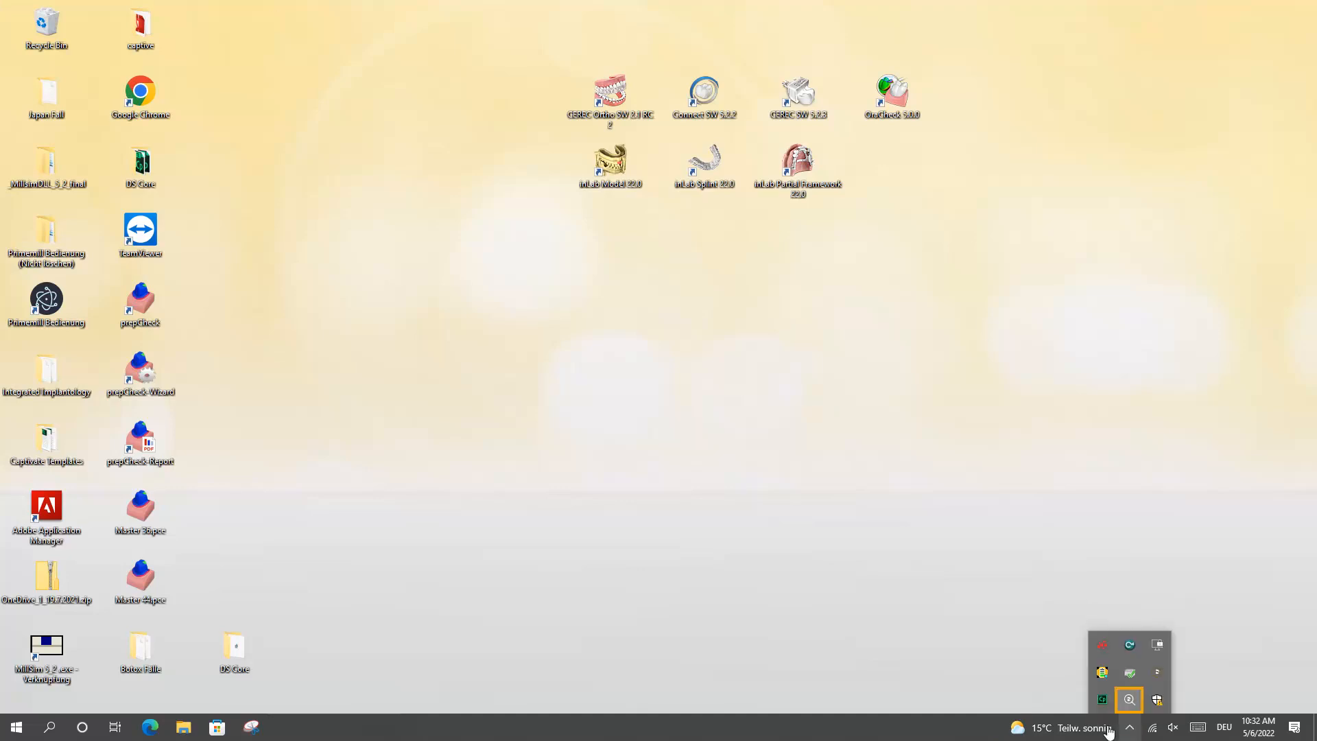
{"action": "left_click", "coordinate": [1128, 699]}
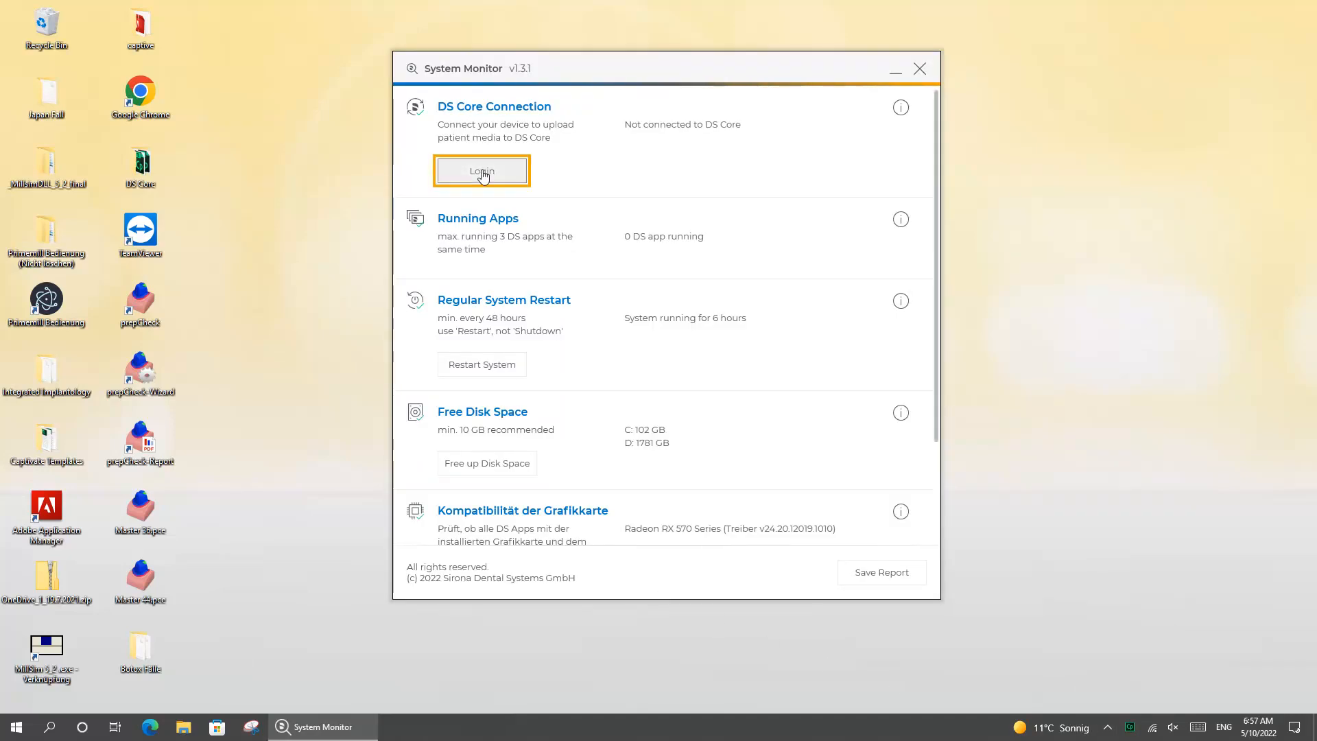
{"action": "left_click", "coordinate": [482, 171]}
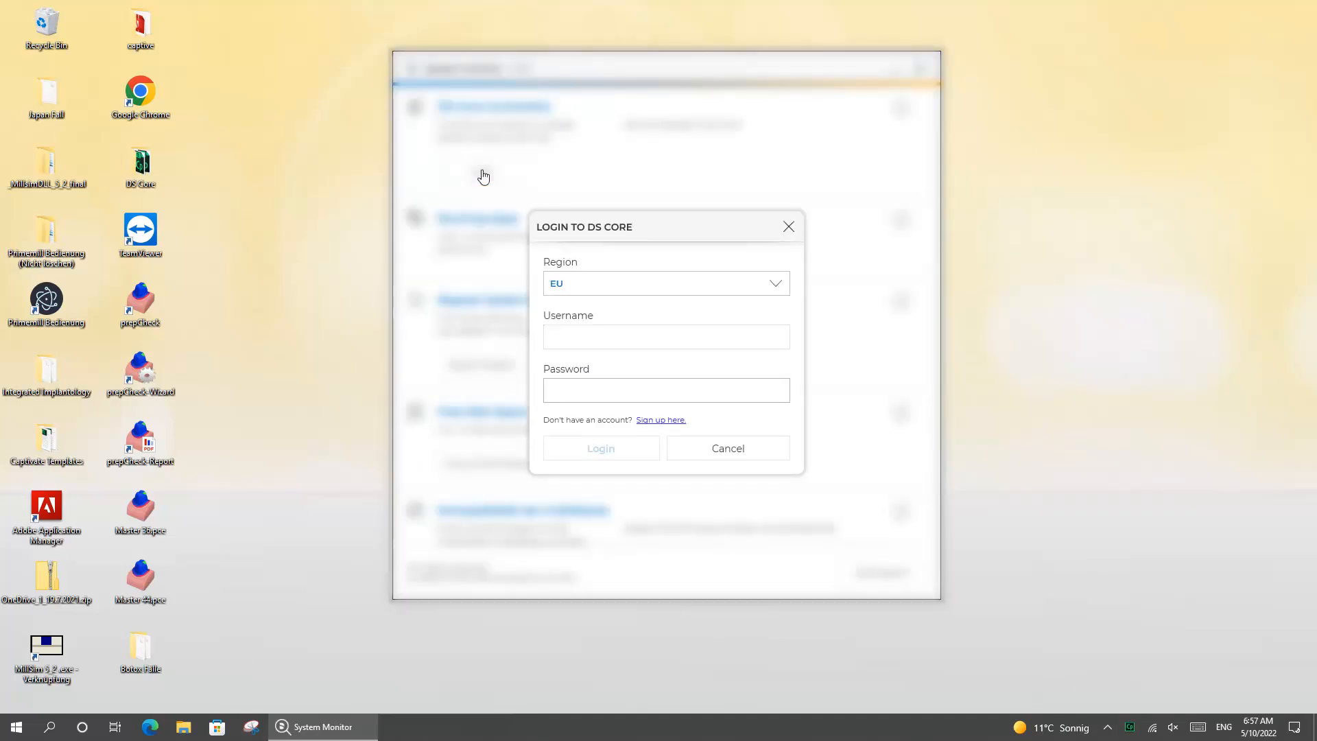
{"action": "left_click", "coordinate": [665, 283]}
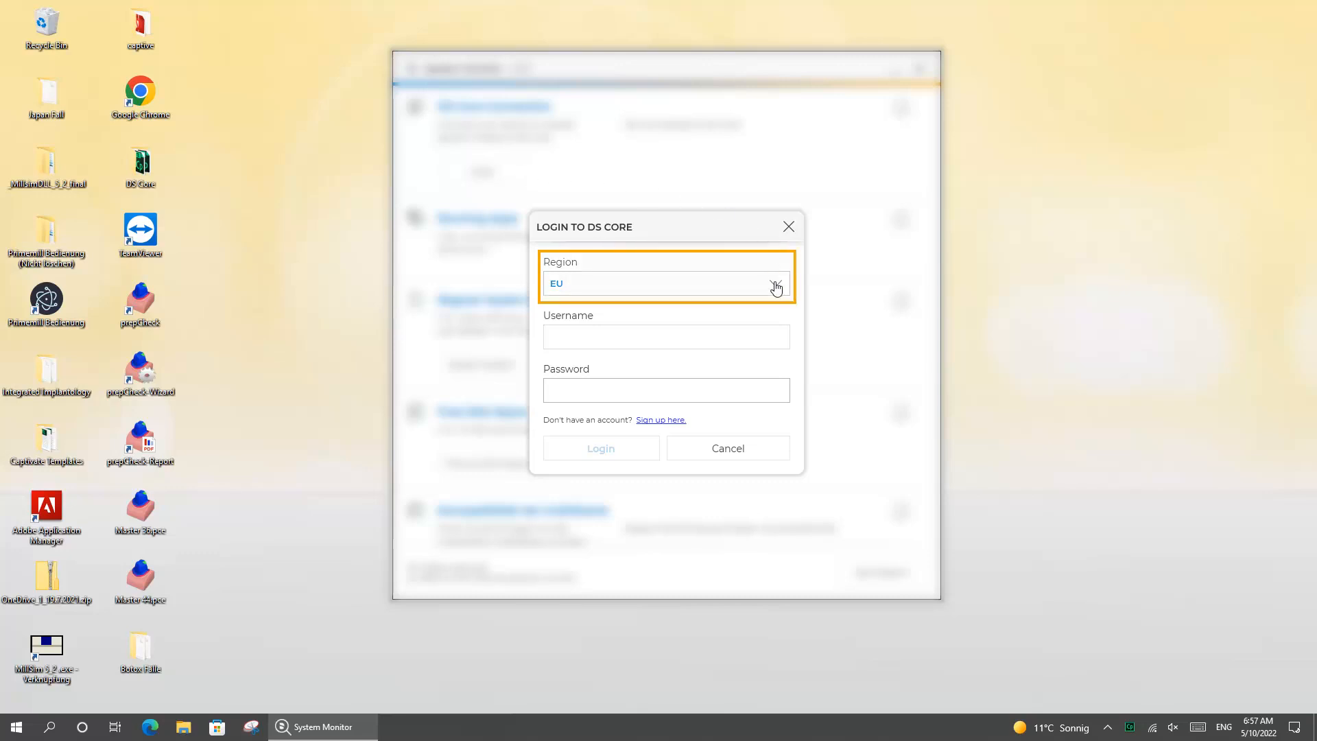
{"action": "left_click", "coordinate": [663, 283]}
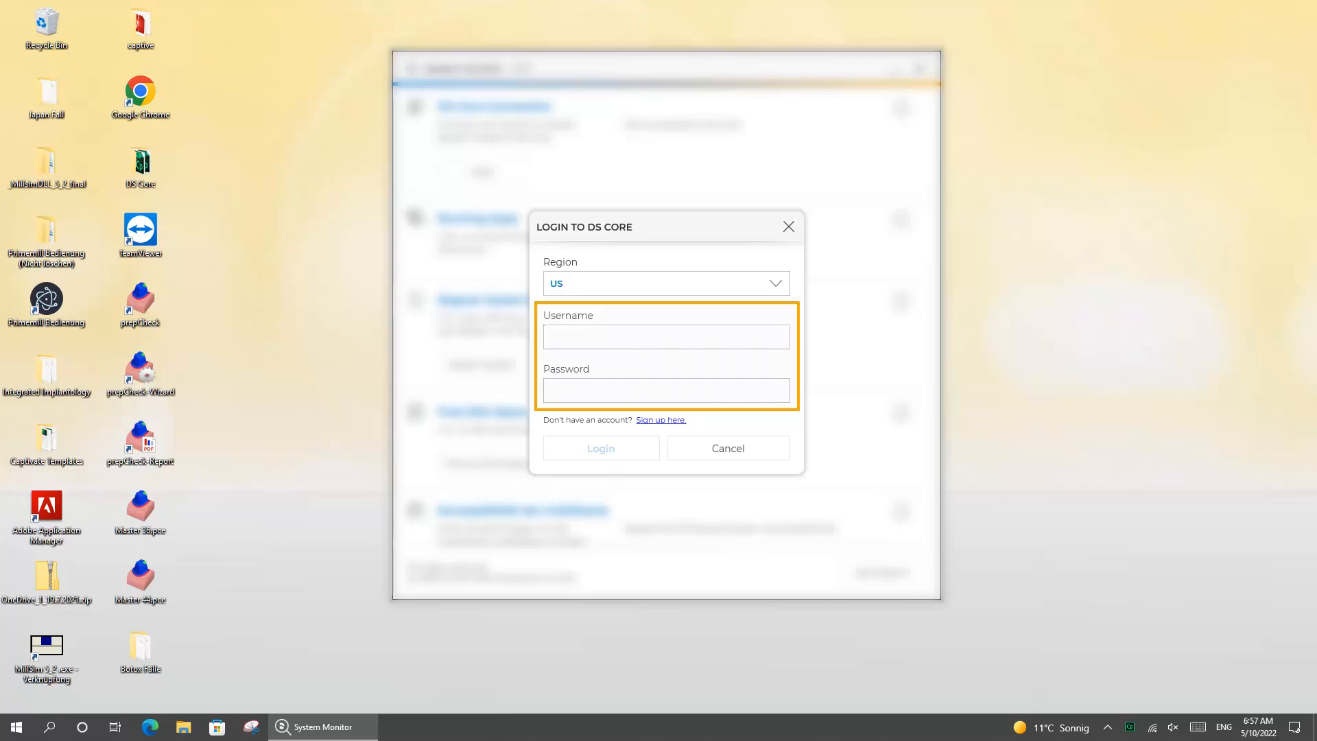
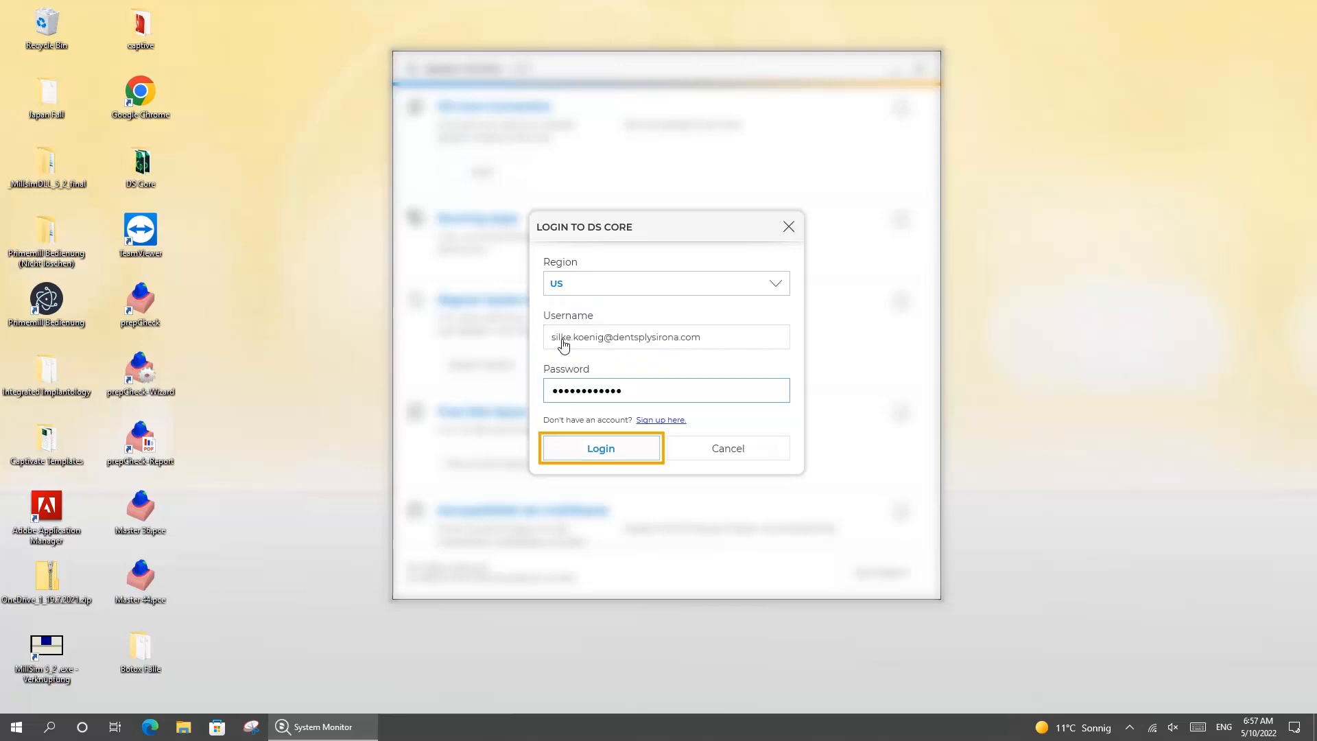
{"action": "left_click", "coordinate": [599, 448]}
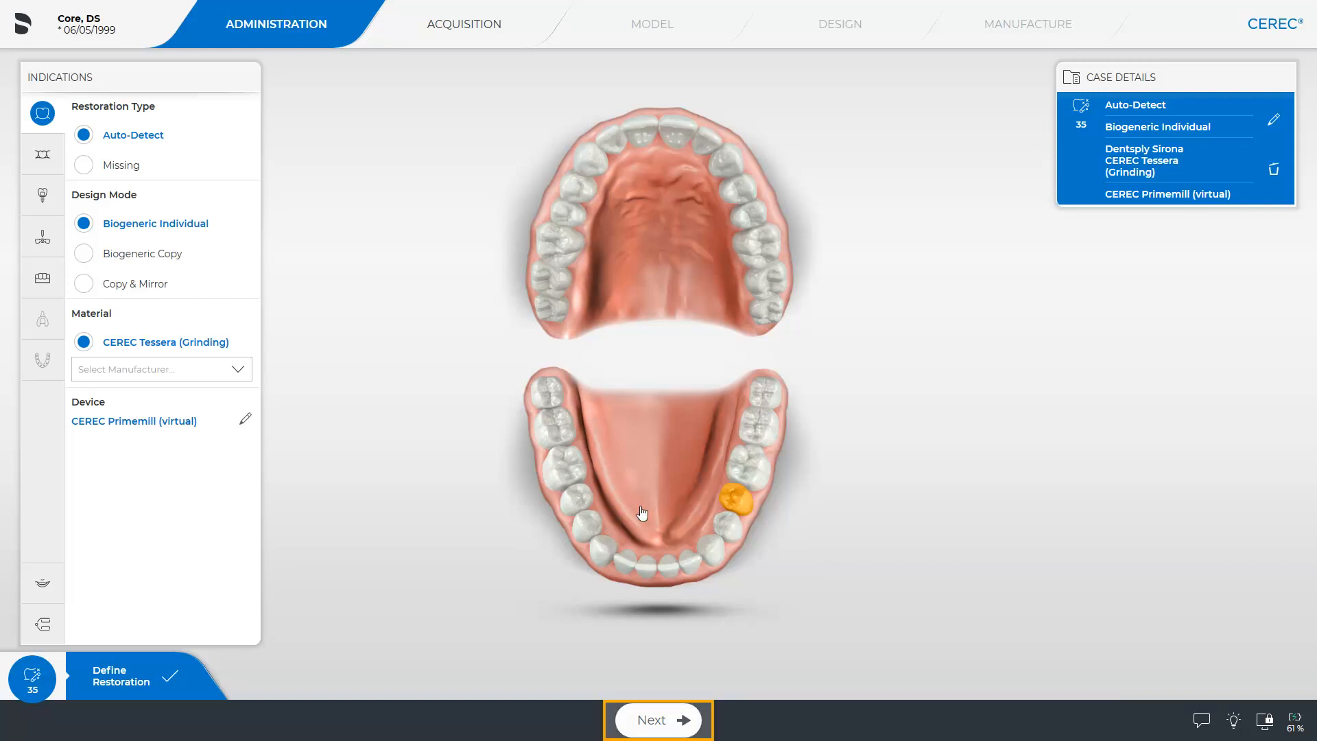
- Advance the Core, DS tooth 35 case from Administration to the Acquisition phase
{"action": "left_click", "coordinate": [658, 720]}
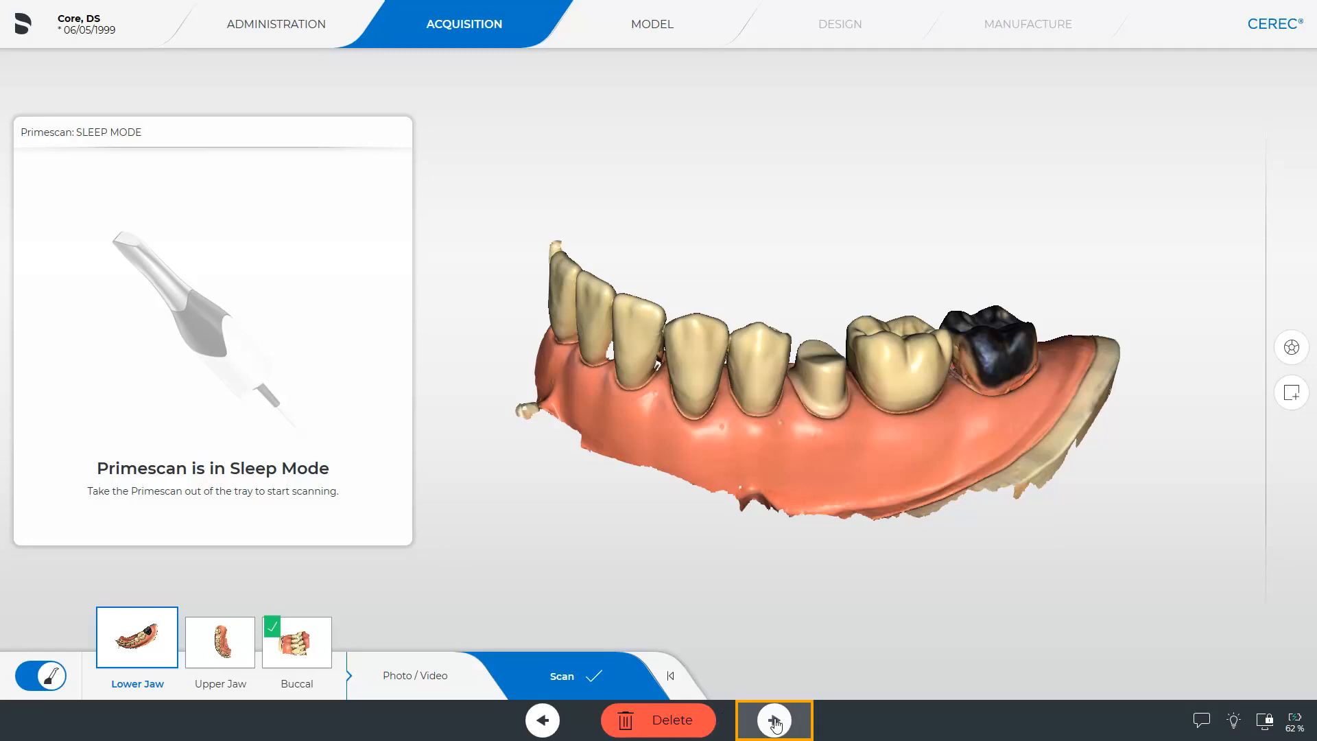
- Export the lower jaw and buccal scans from CEREC to DS Core
{"action": "left_click", "coordinate": [773, 719]}
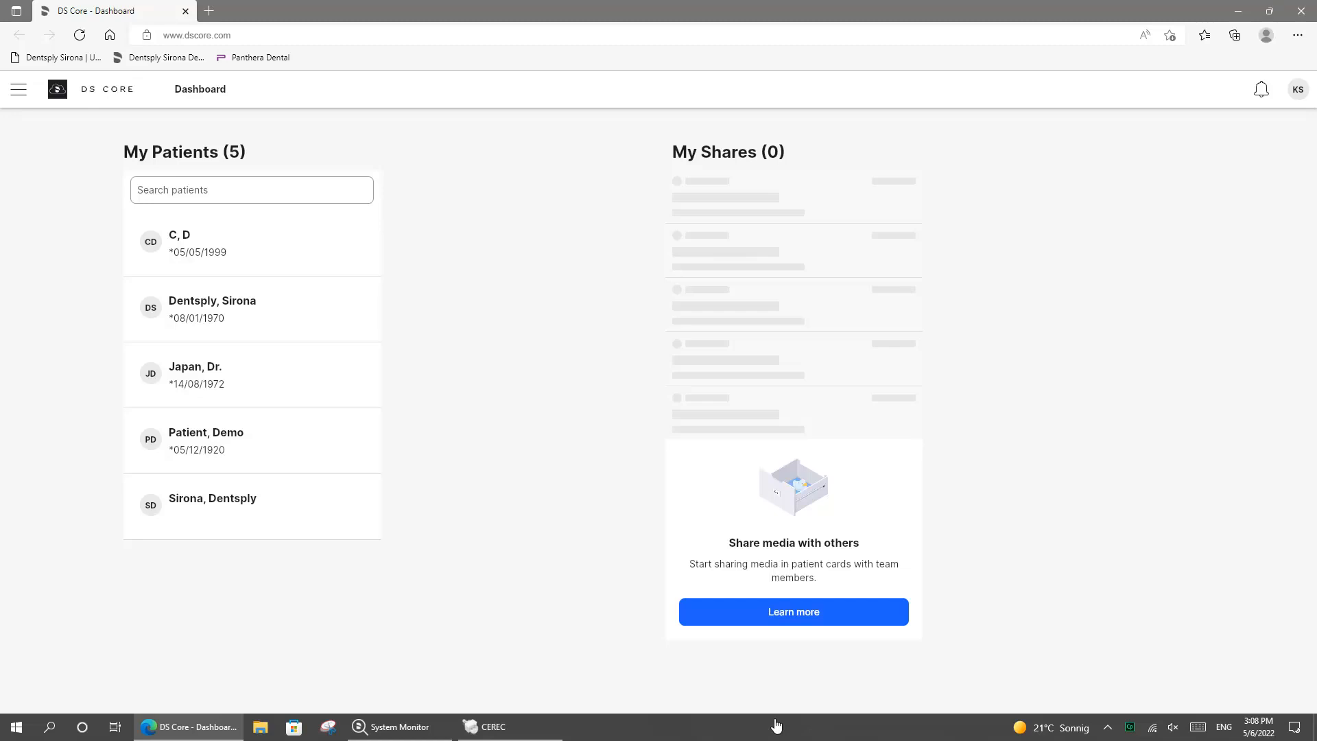
- Open the DS Core navigation menu from the dashboard
{"action": "left_click", "coordinate": [19, 89]}
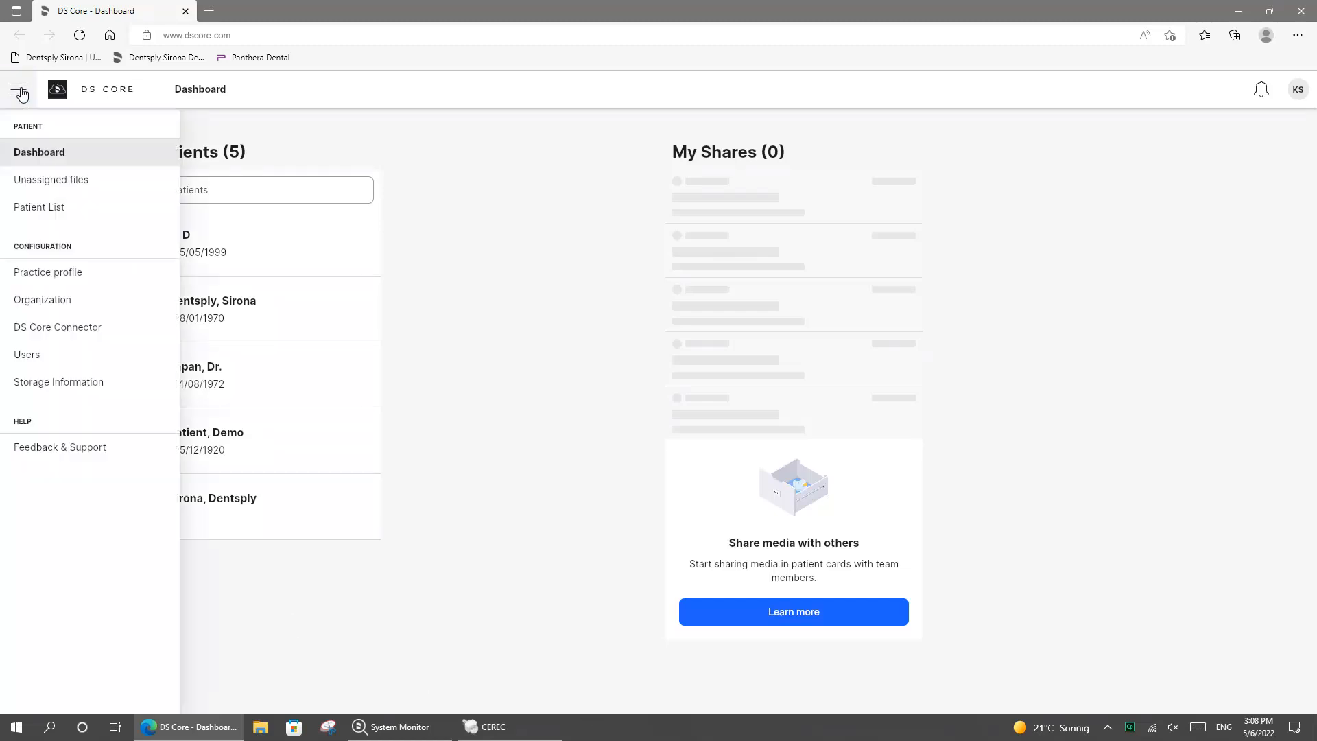
{"action": "mouse_move", "coordinate": [50, 179]}
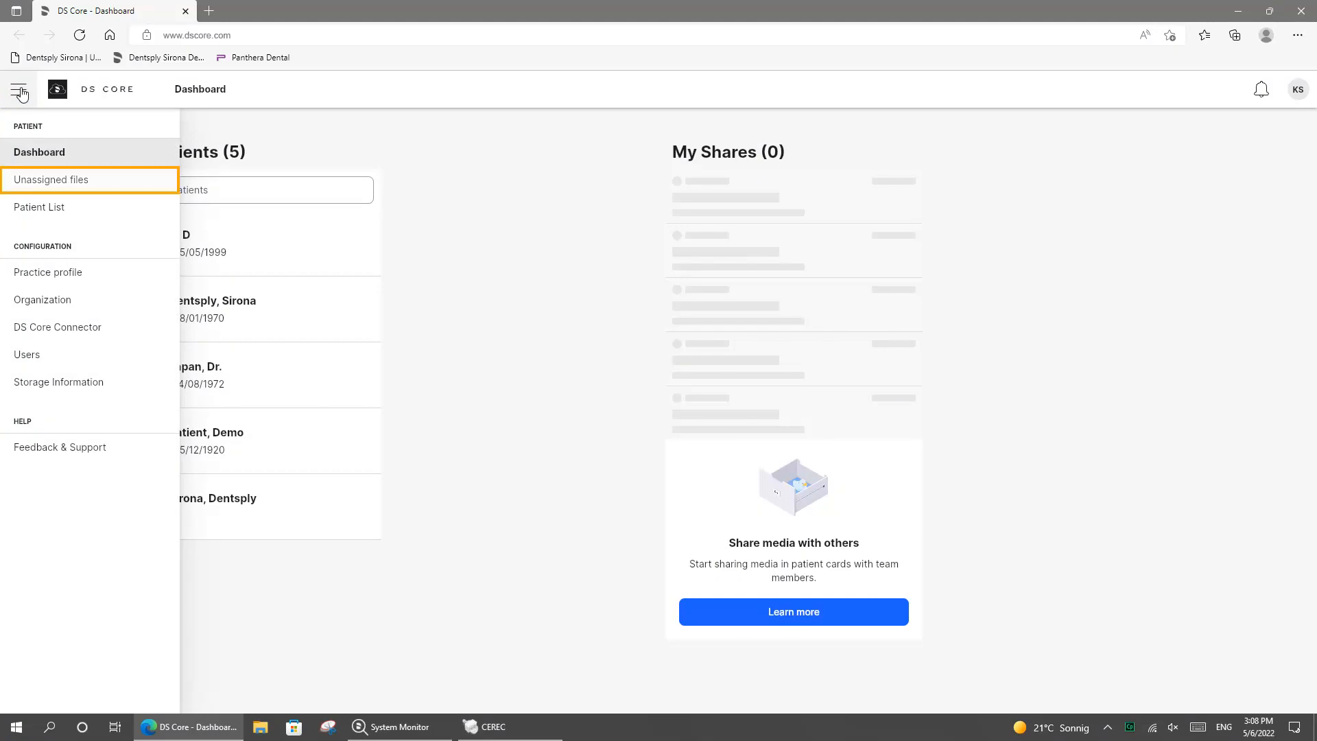
{"action": "left_click", "coordinate": [51, 179]}
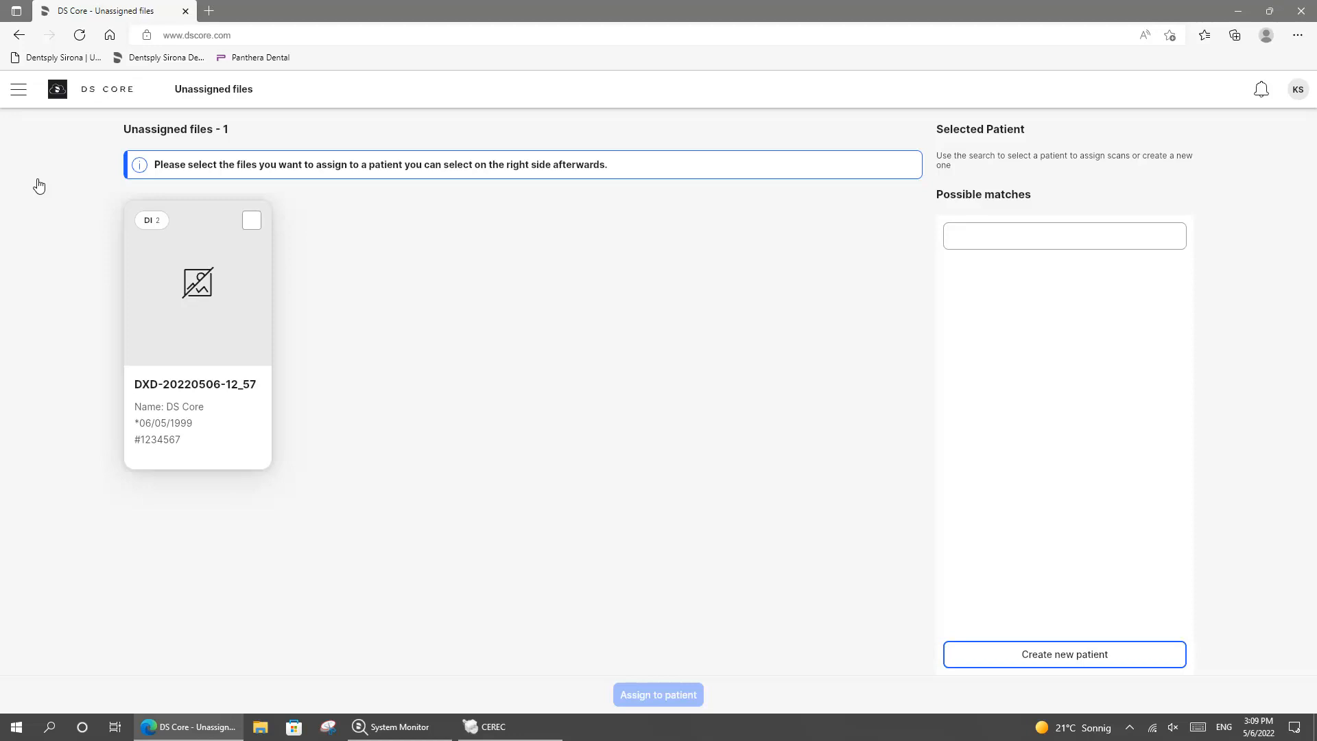
{"action": "mouse_move", "coordinate": [199, 306]}
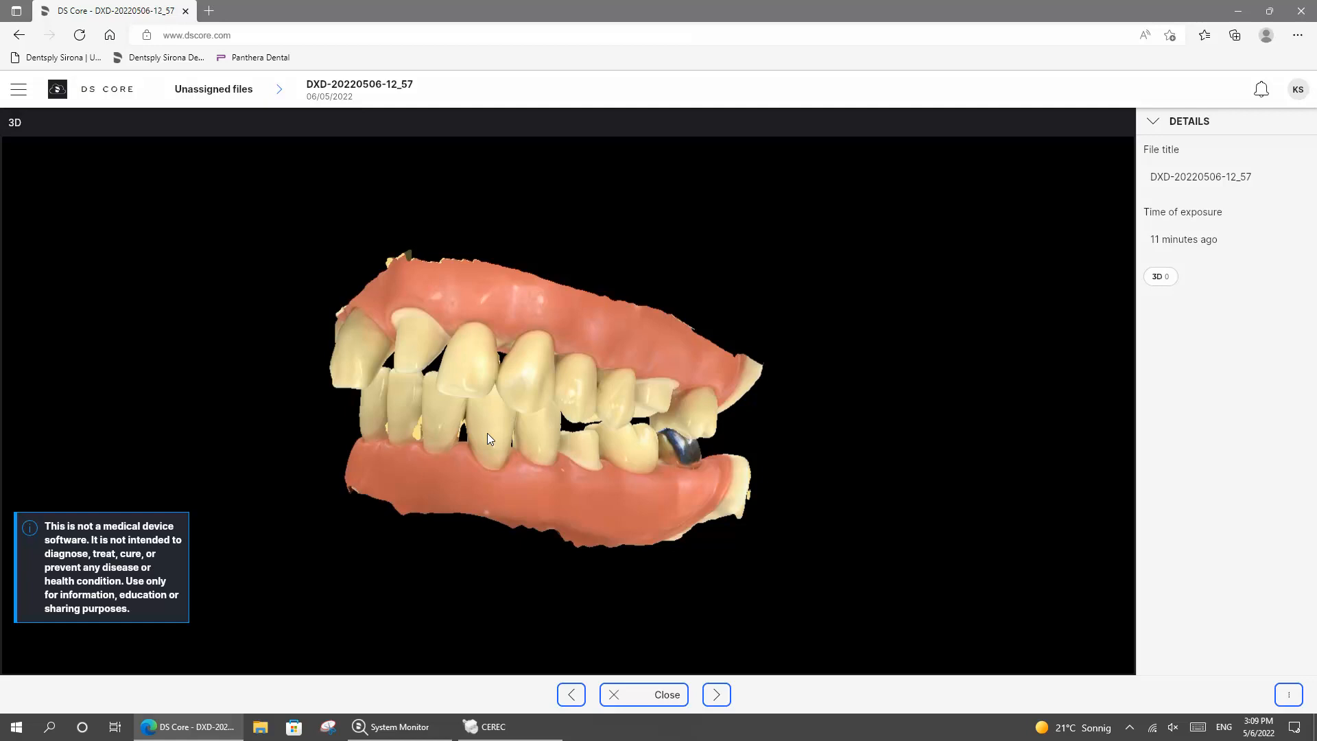
{"action": "left_click_drag", "start_coordinate": [490, 437], "coordinate": [201, 387]}
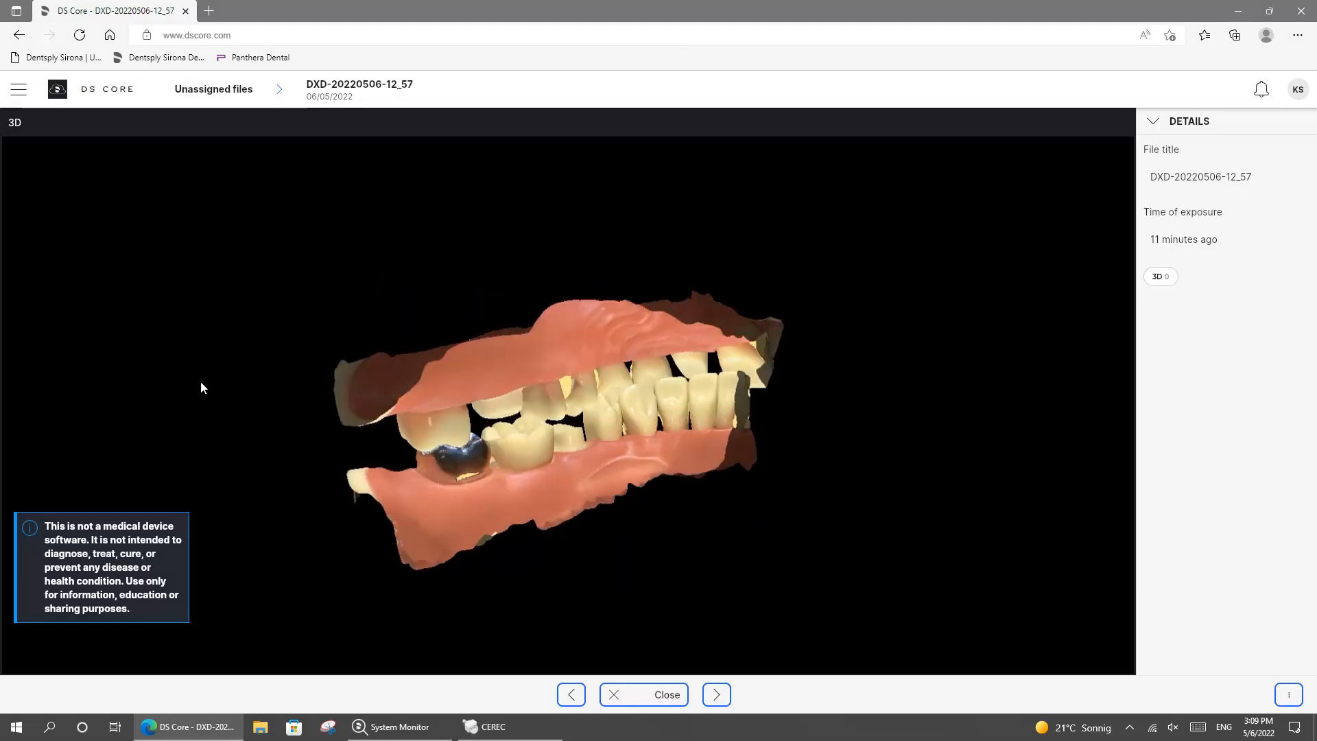
{"action": "left_click_drag", "start_coordinate": [554, 396], "coordinate": [573, 394]}
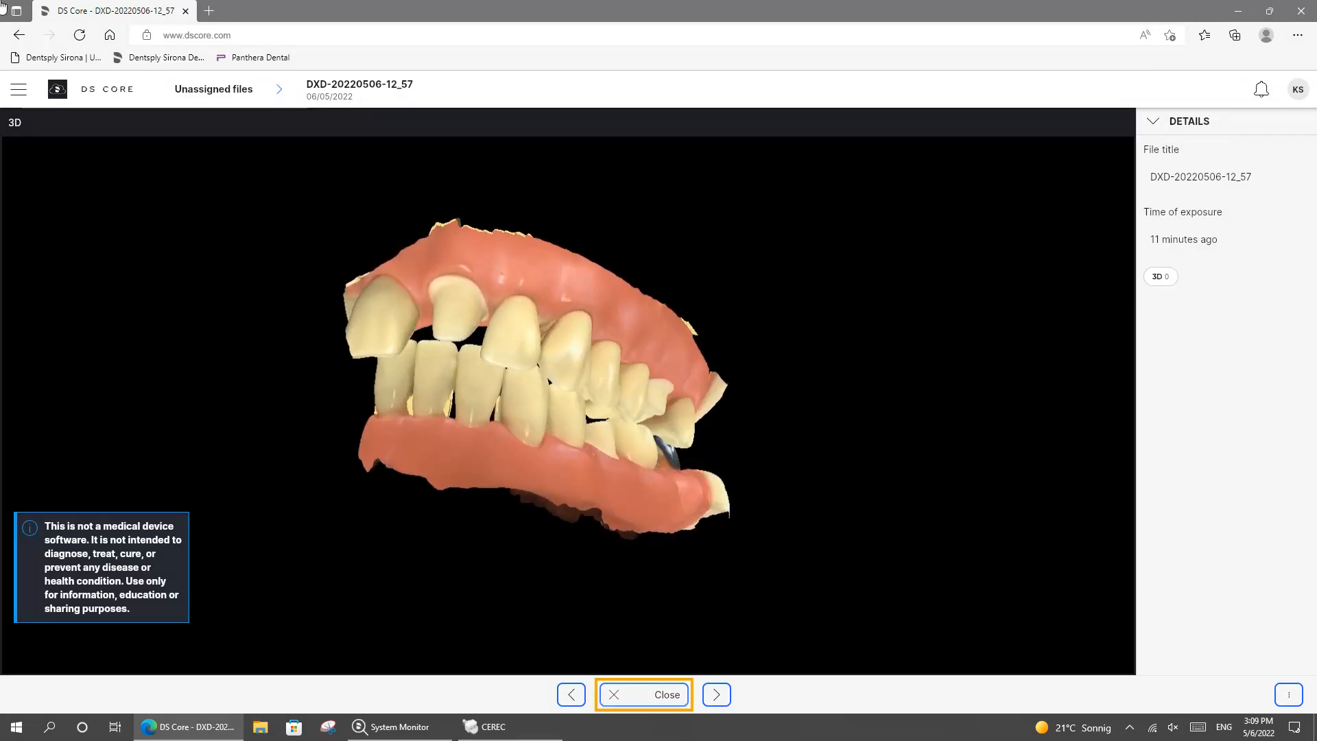
{"action": "left_click", "coordinate": [643, 695]}
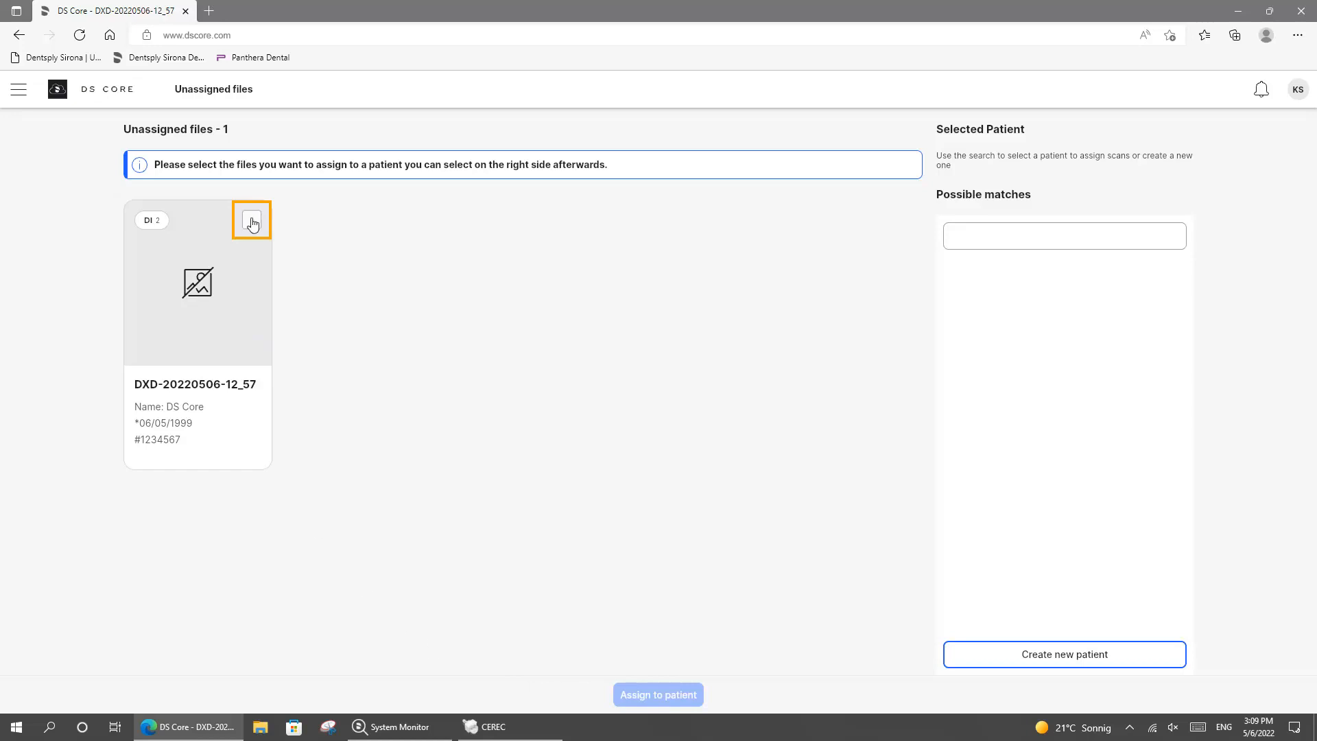
{"action": "left_click", "coordinate": [251, 224]}
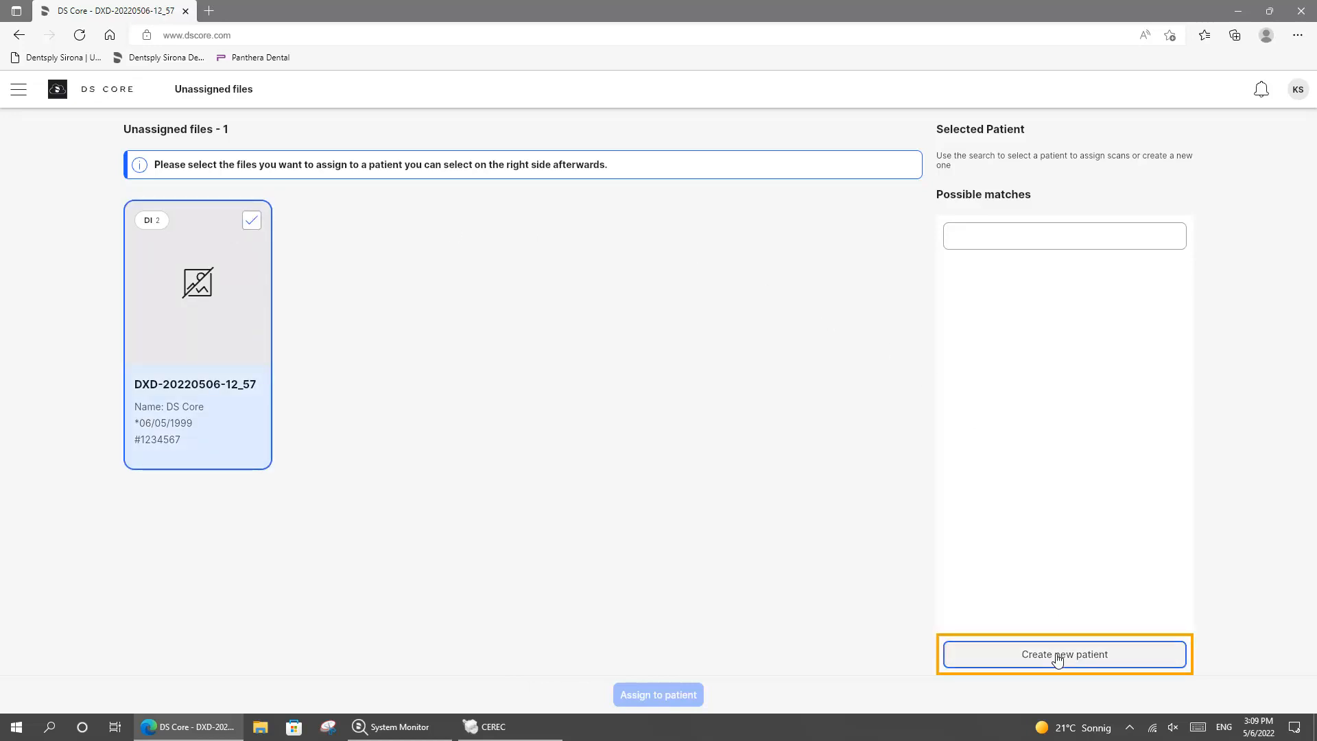
{"action": "left_click", "coordinate": [1063, 654]}
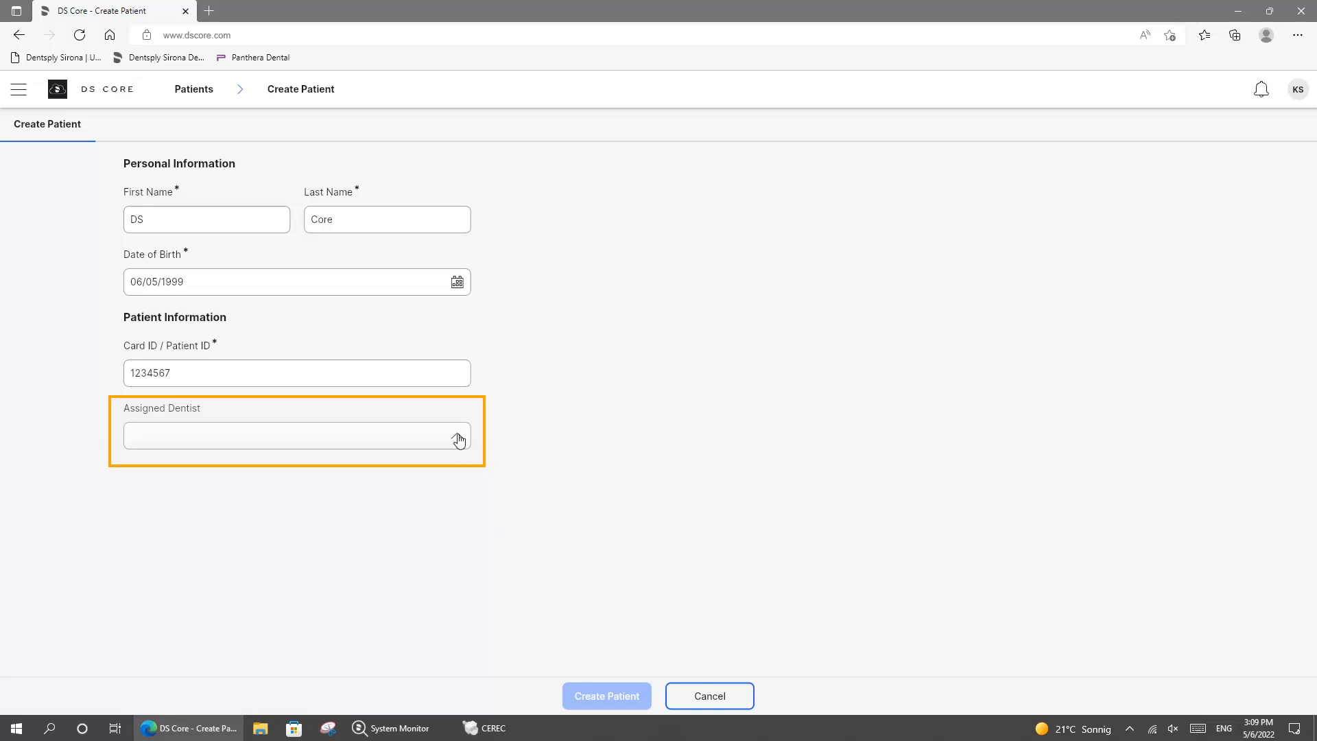
{"action": "left_click", "coordinate": [296, 435]}
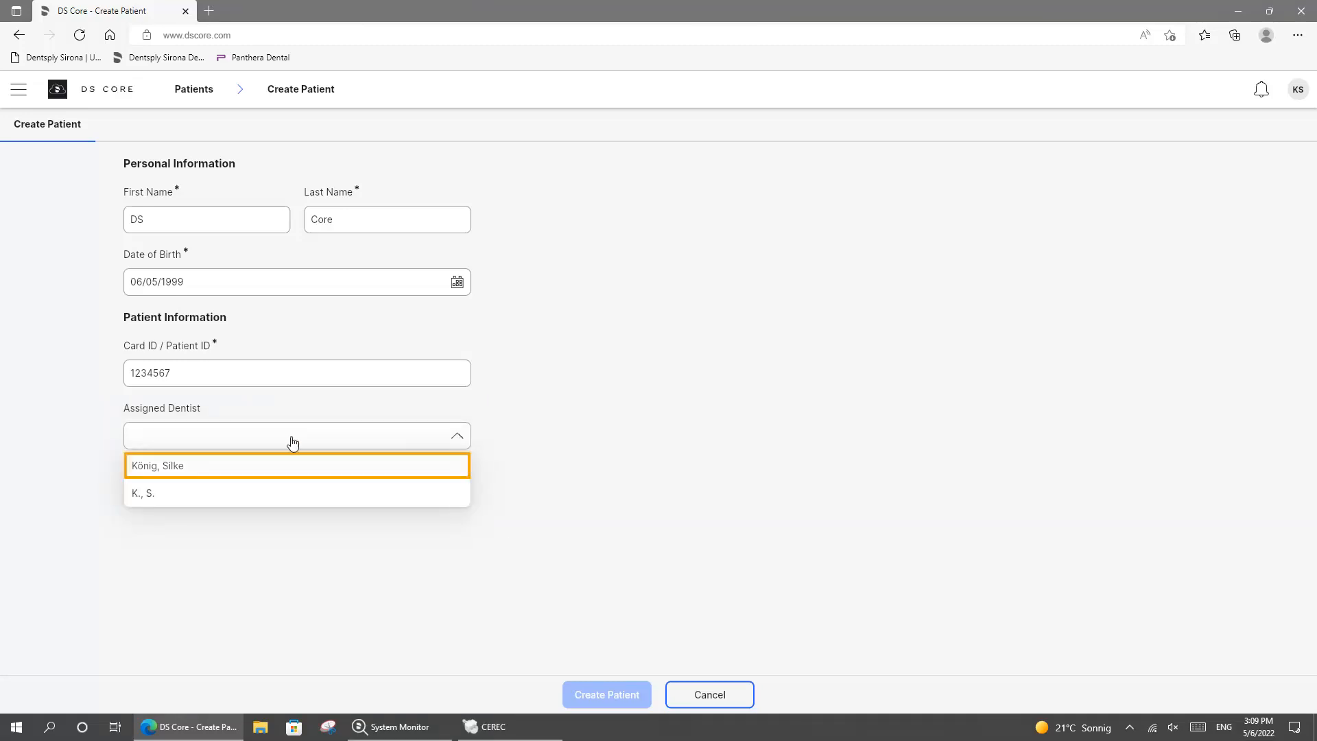
{"action": "left_click", "coordinate": [296, 465]}
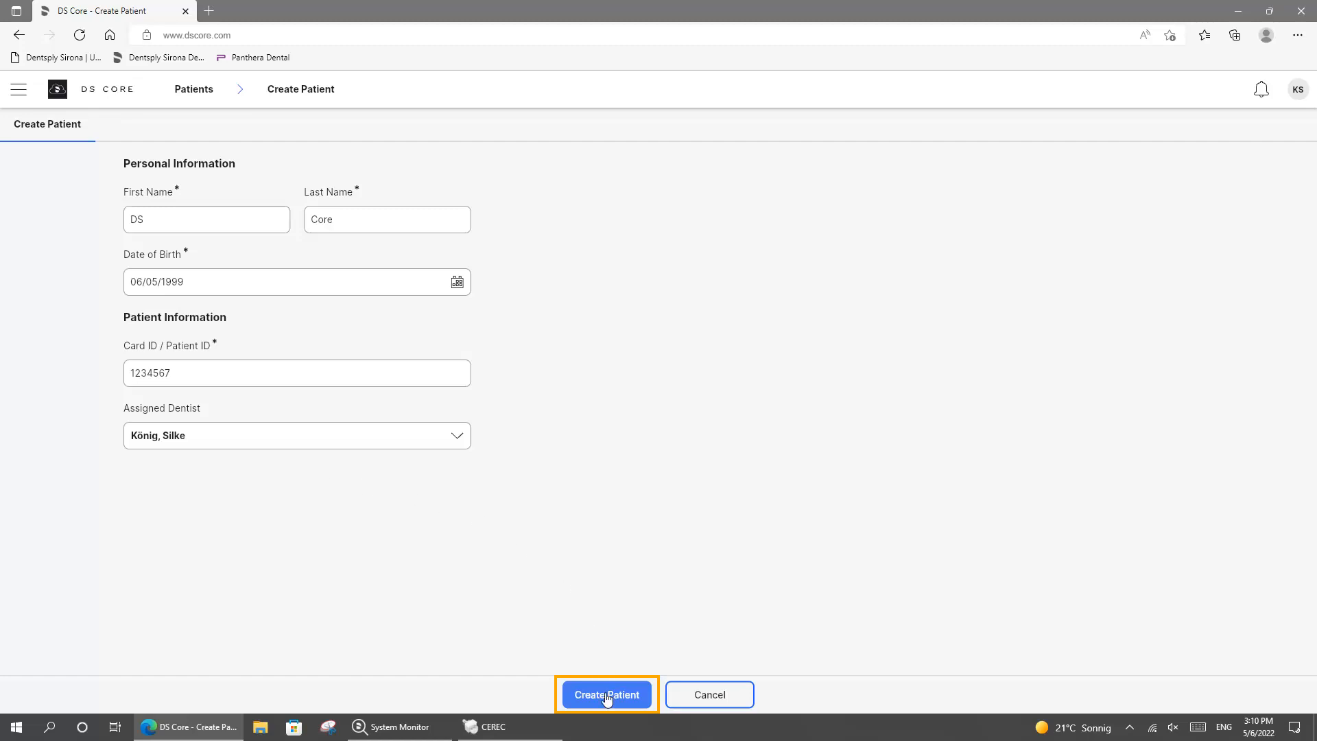
{"action": "left_click", "coordinate": [607, 695]}
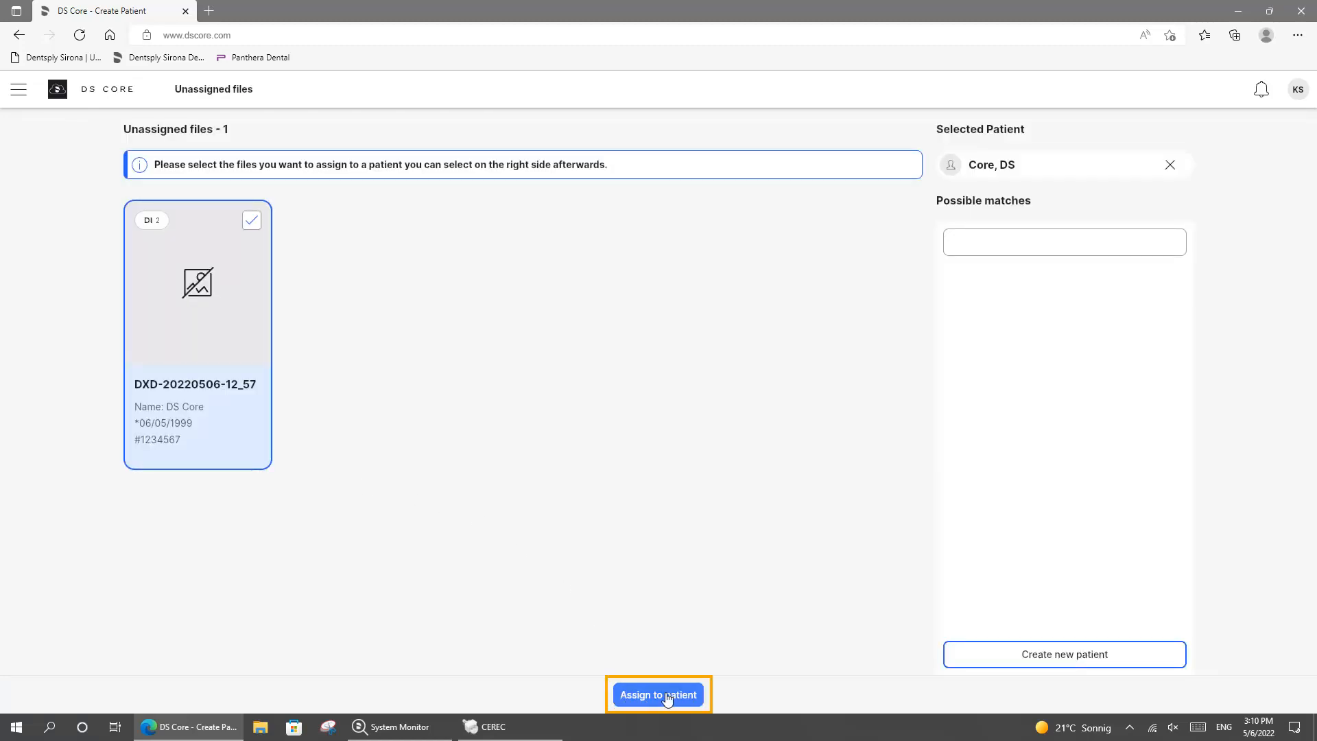
- Assign the scan to Core, DS, then open their media library from the Dashboard
{"action": "left_click", "coordinate": [657, 695]}
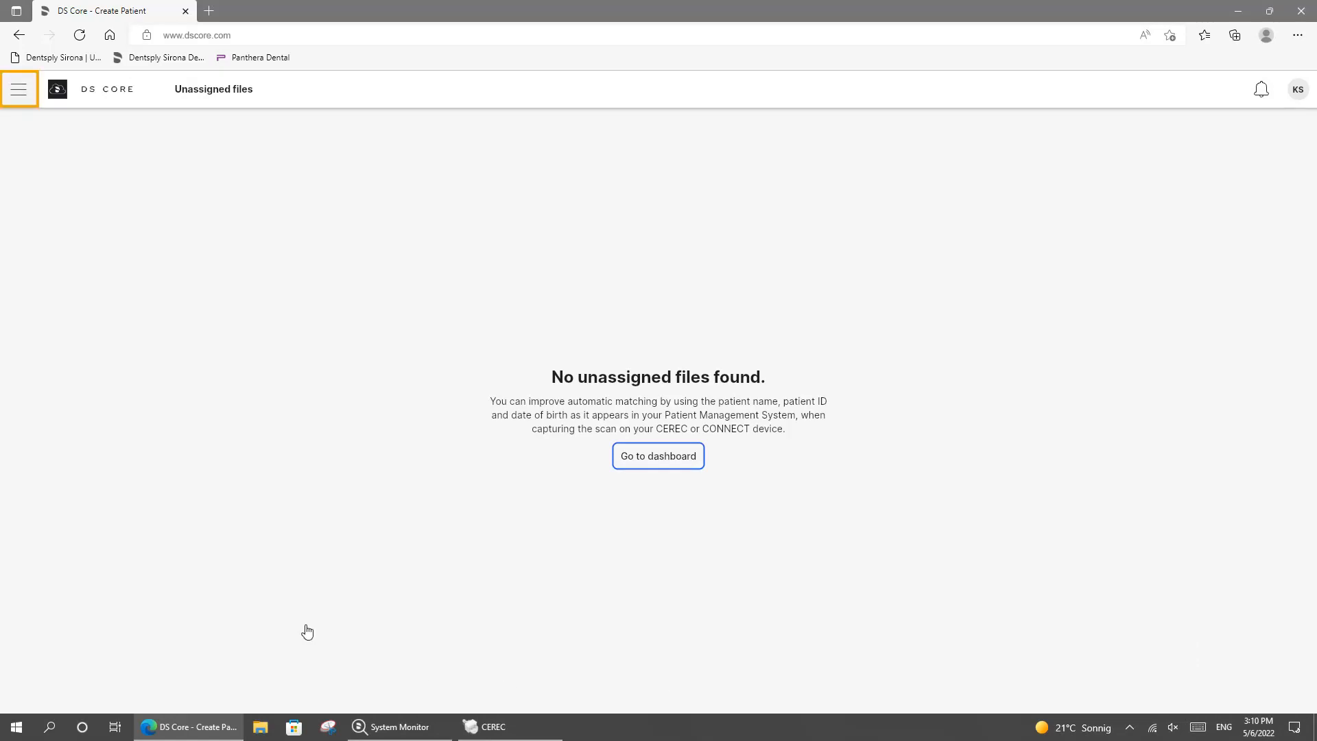
{"action": "left_click", "coordinate": [18, 90]}
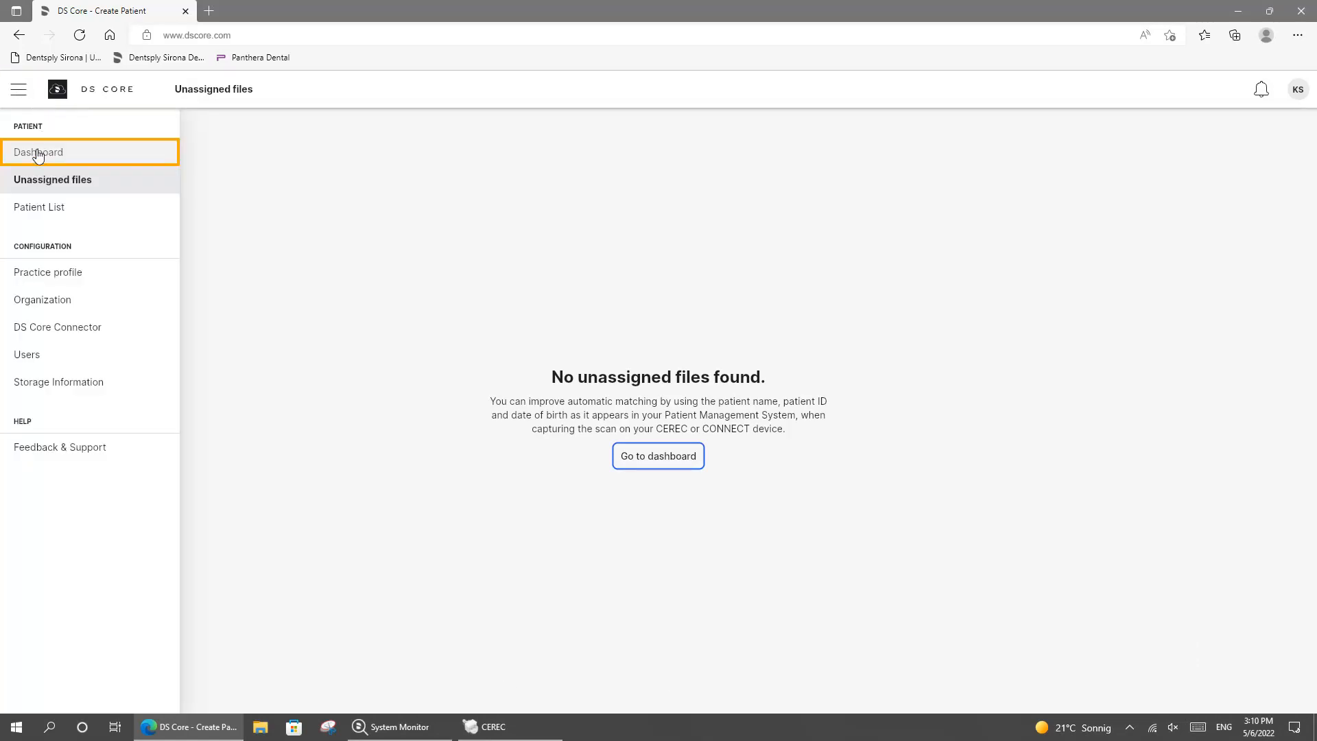
{"action": "left_click", "coordinate": [38, 152]}
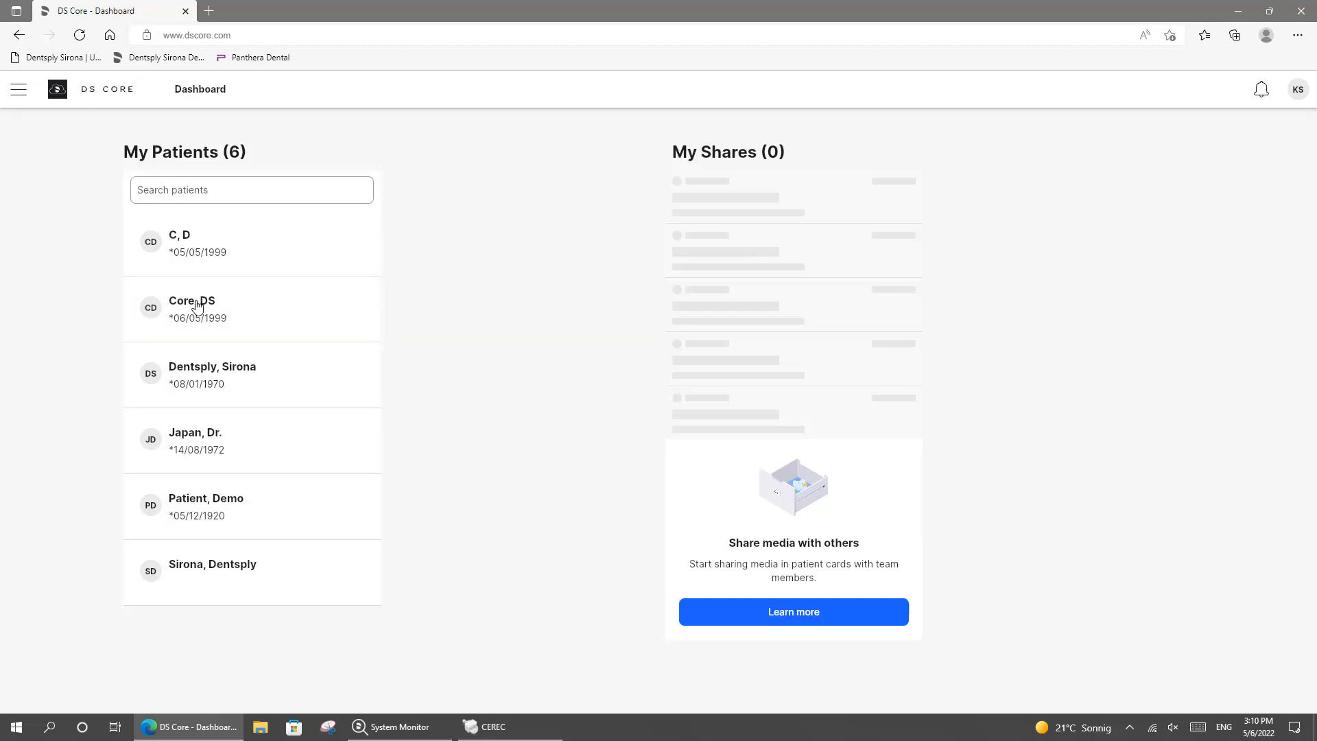
{"action": "left_click", "coordinate": [192, 308]}
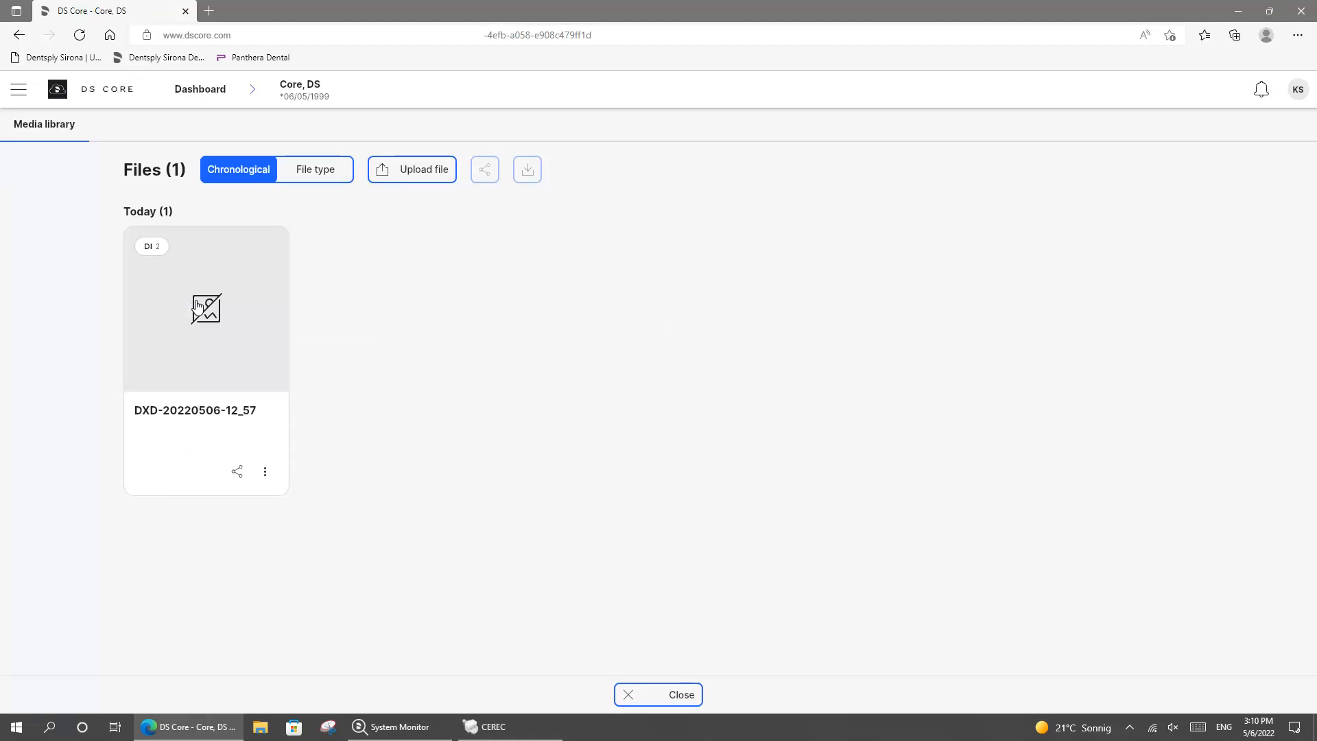